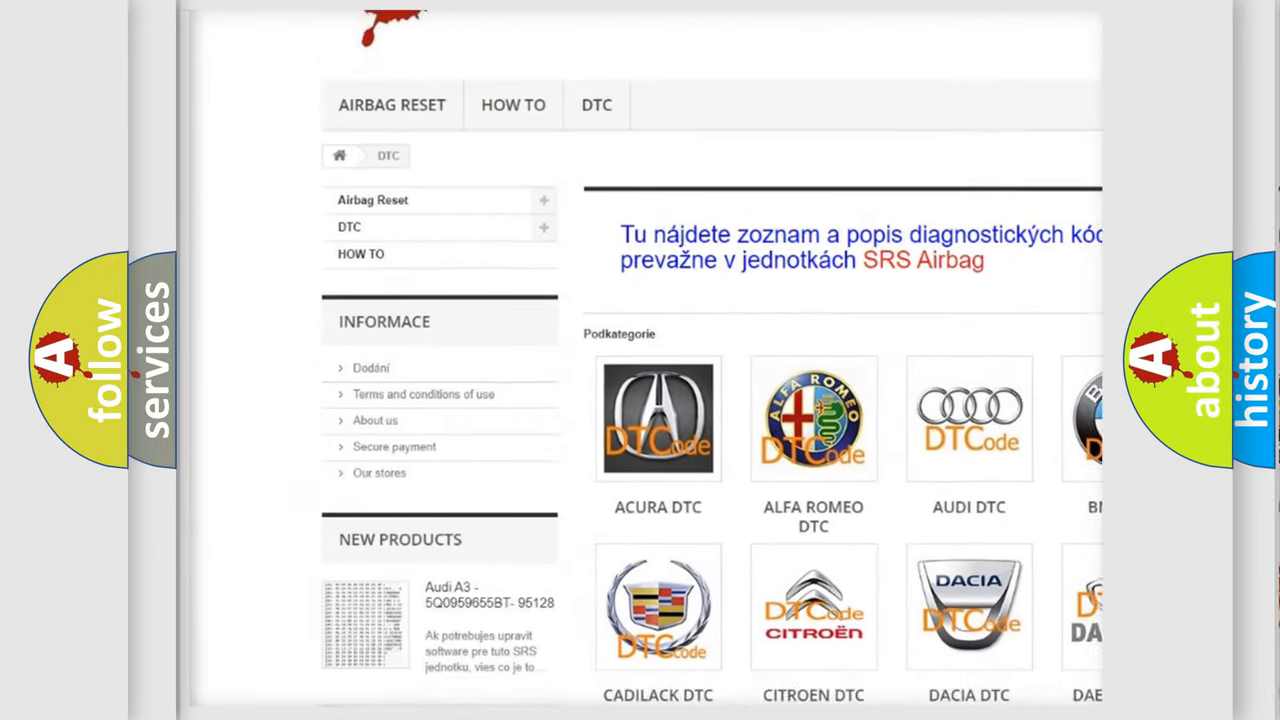
scroll(down, 3)
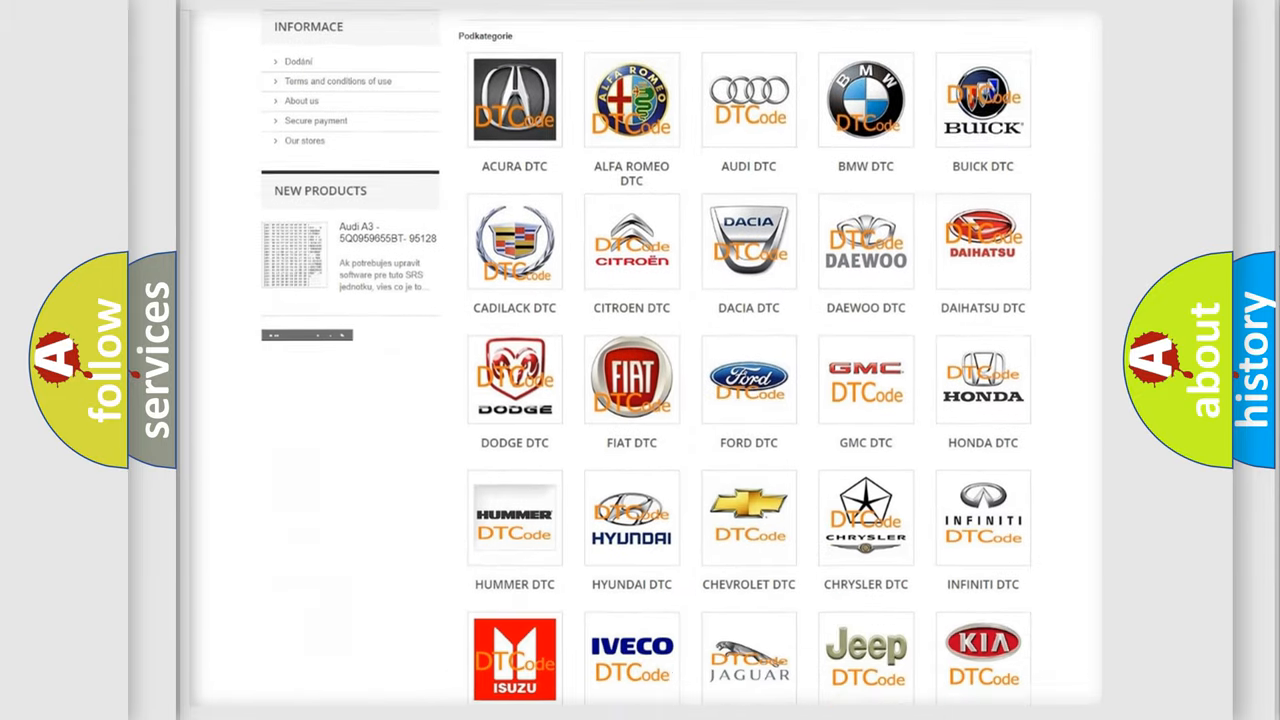
scroll(down, 3)
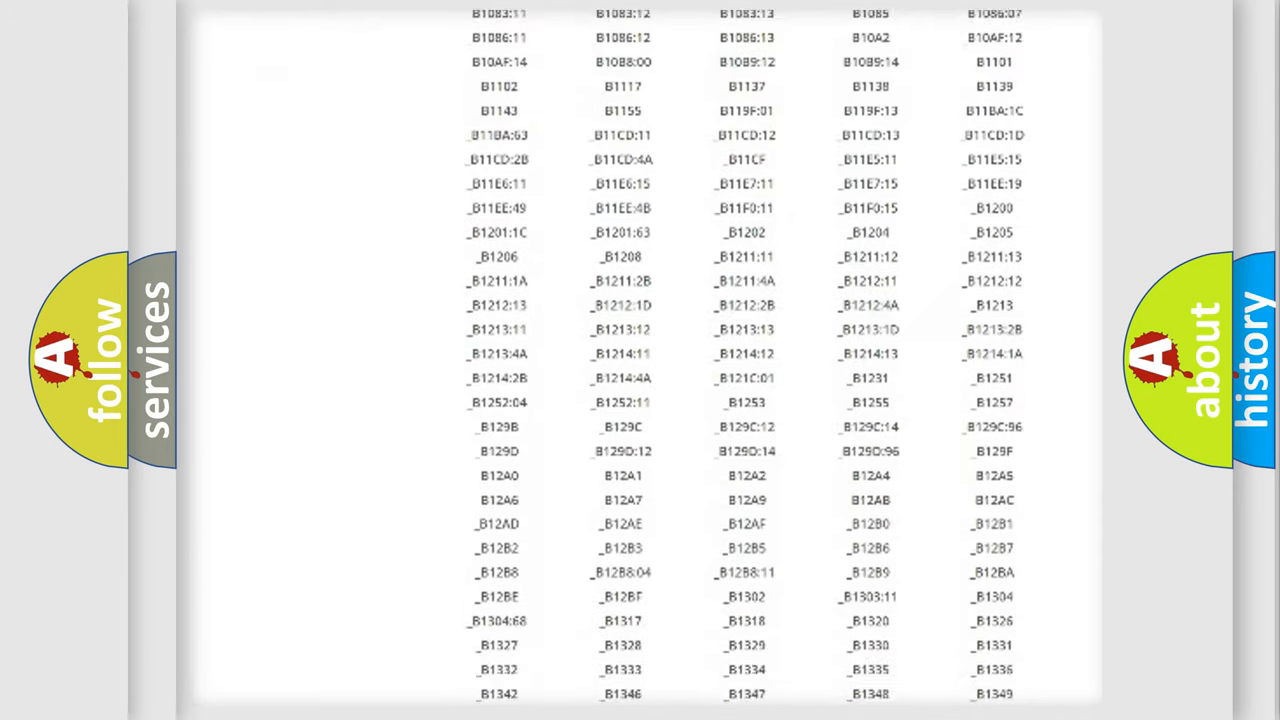
scroll(down, 3)
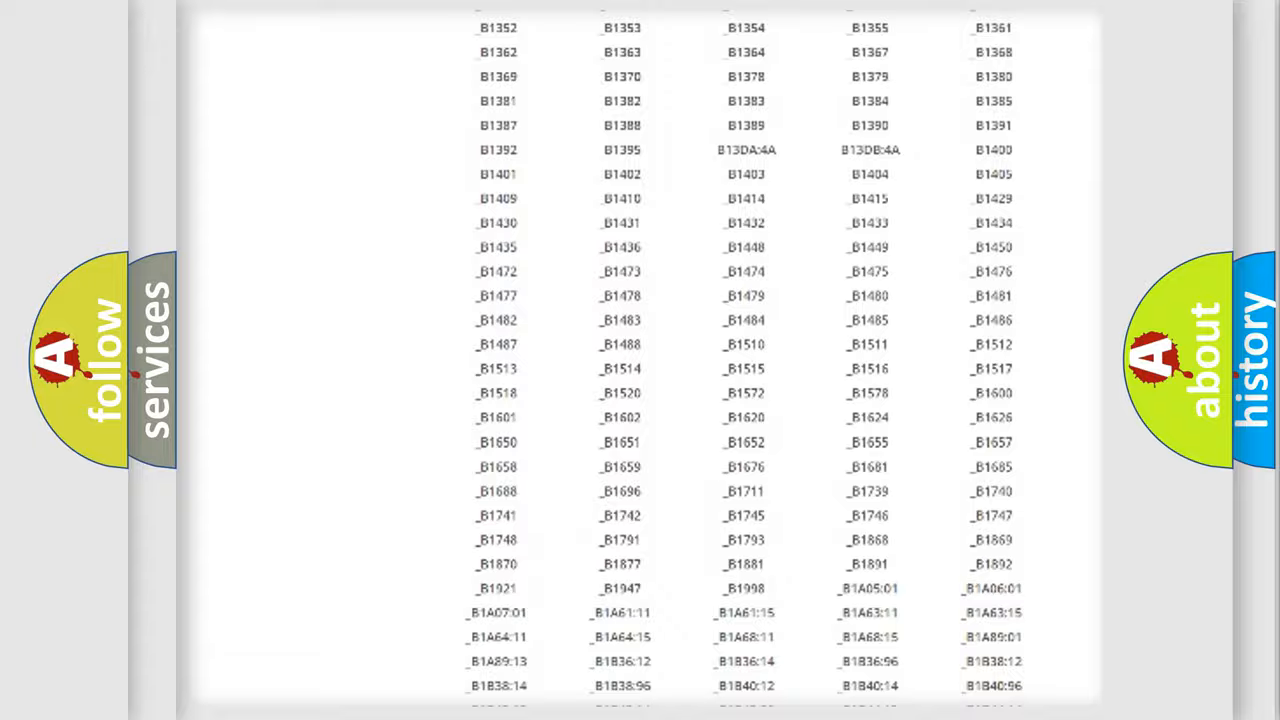